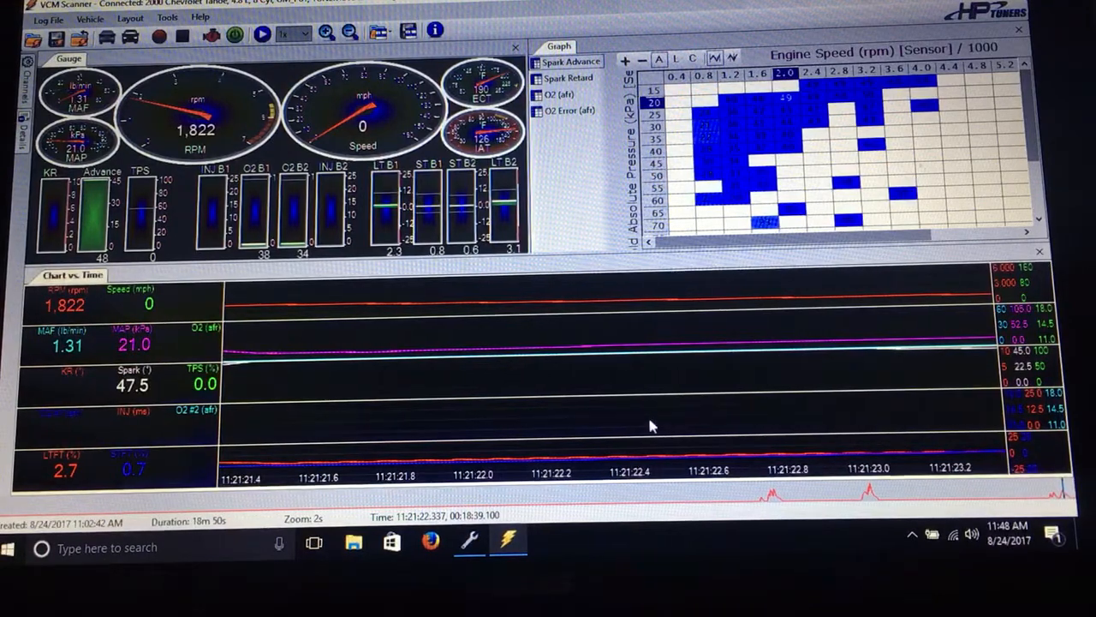
mouse_move(347, 368)
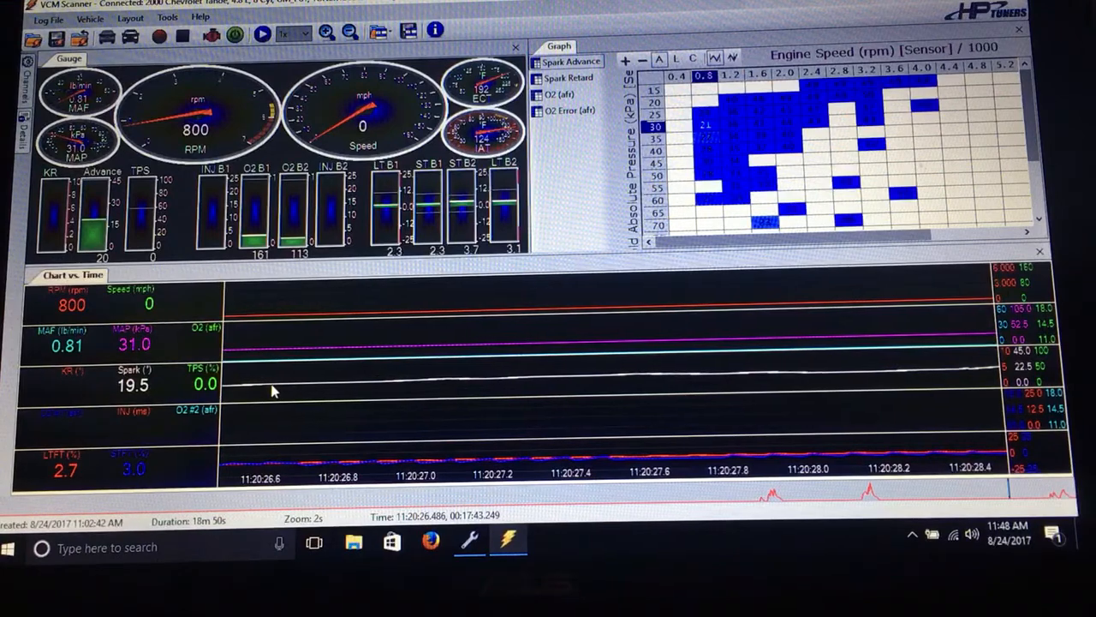
mouse_move(409, 394)
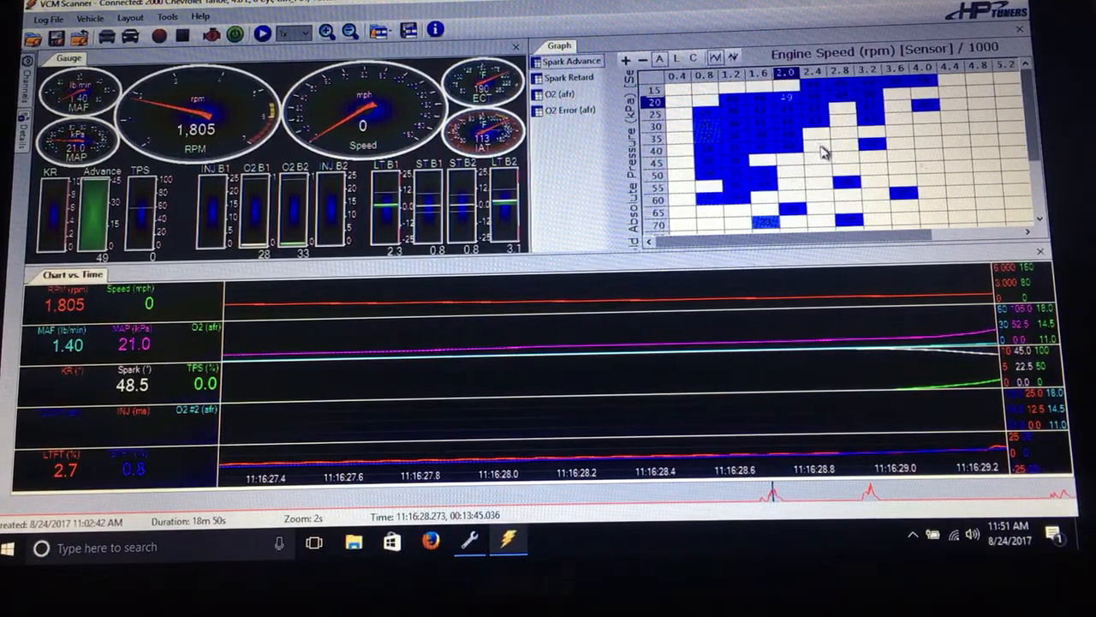
mouse_move(788, 107)
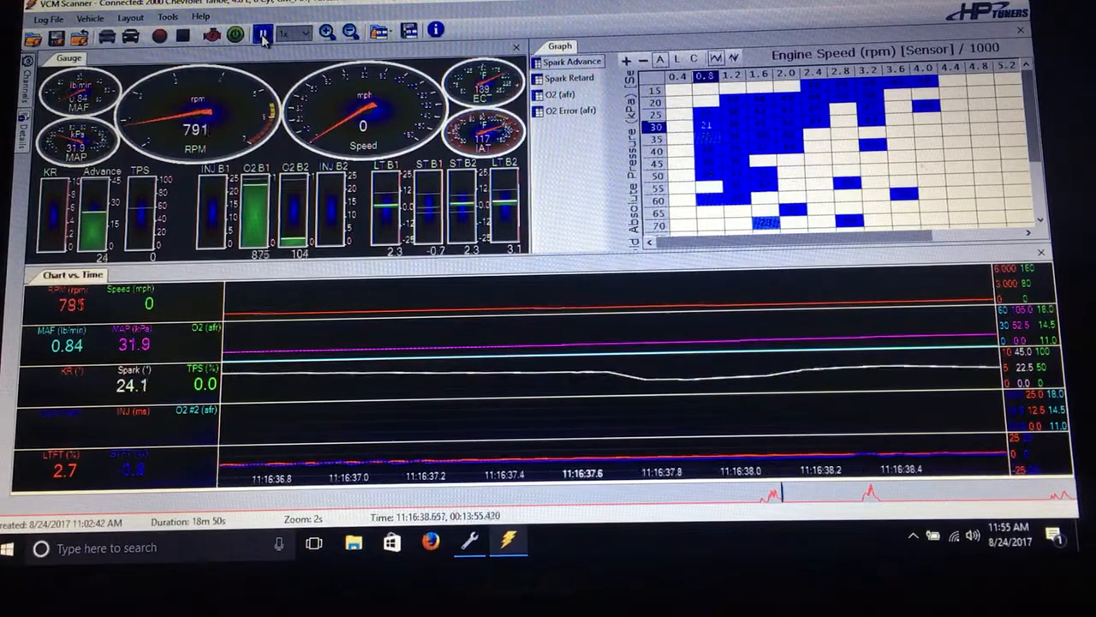
Step: Resume playback of the recorded engine log from the toolbar Play button
click(262, 33)
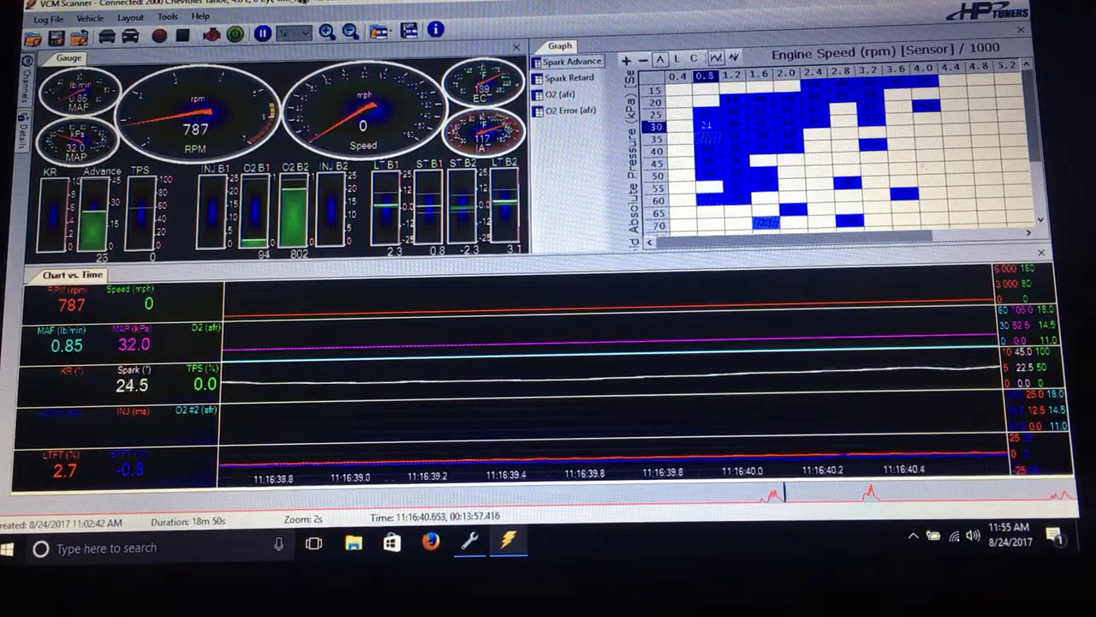